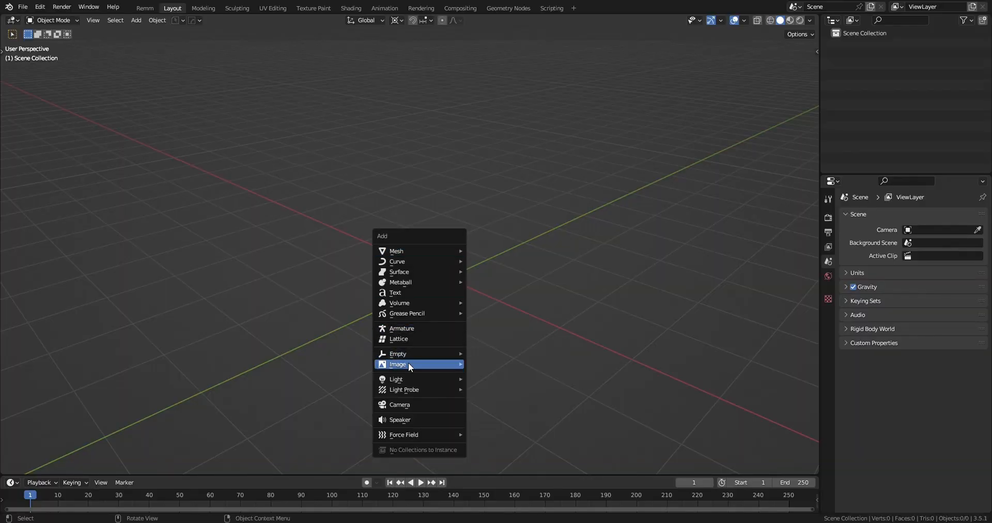
Load the fan photo as a reference image and trace the frame outline with a plane.
click(407, 364)
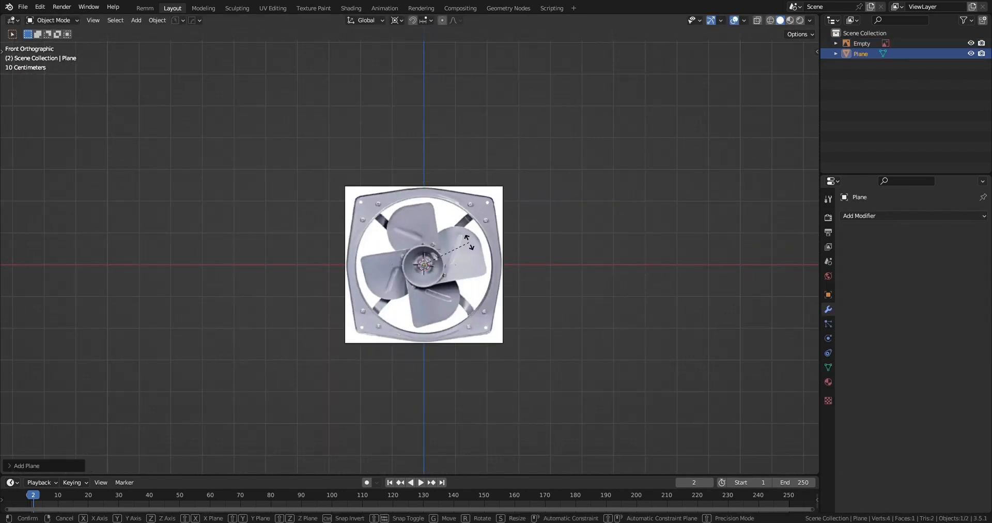
key(Tab)
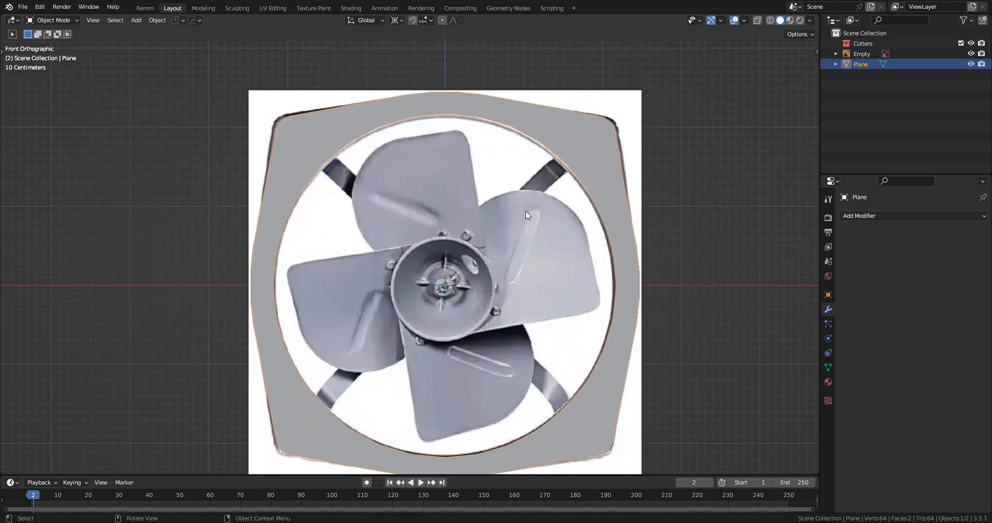
key(Tab)
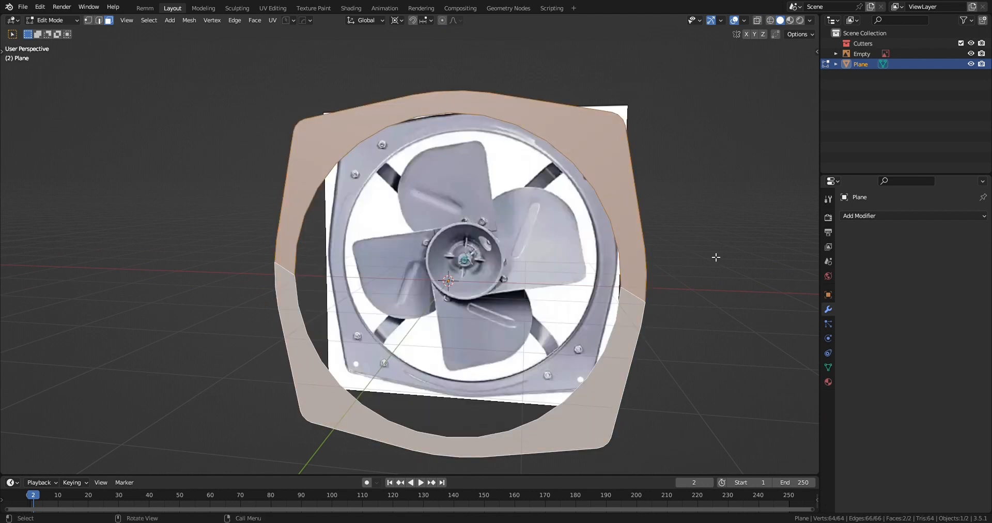
Extrude the traced frame outline into a thick frame with an inset lip.
key(i)
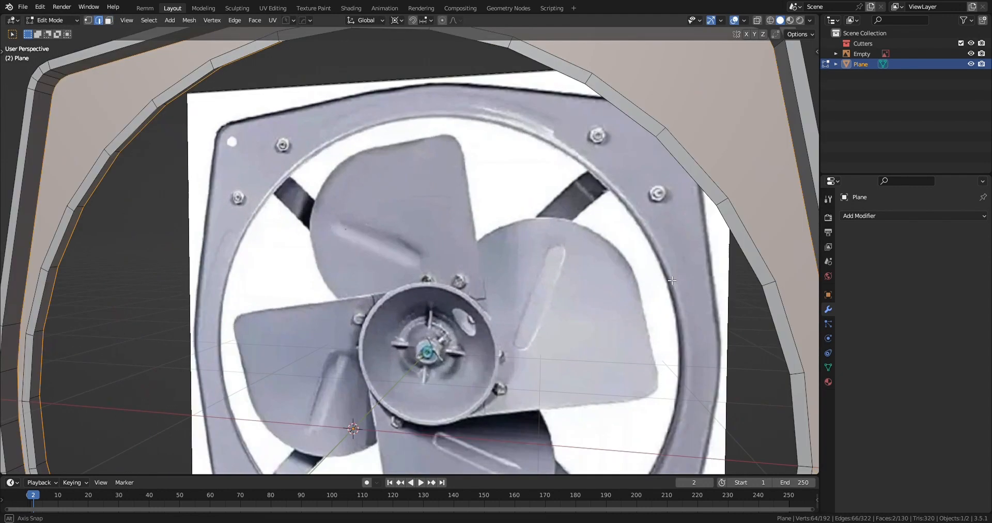
drag(671, 280, 403, 271)
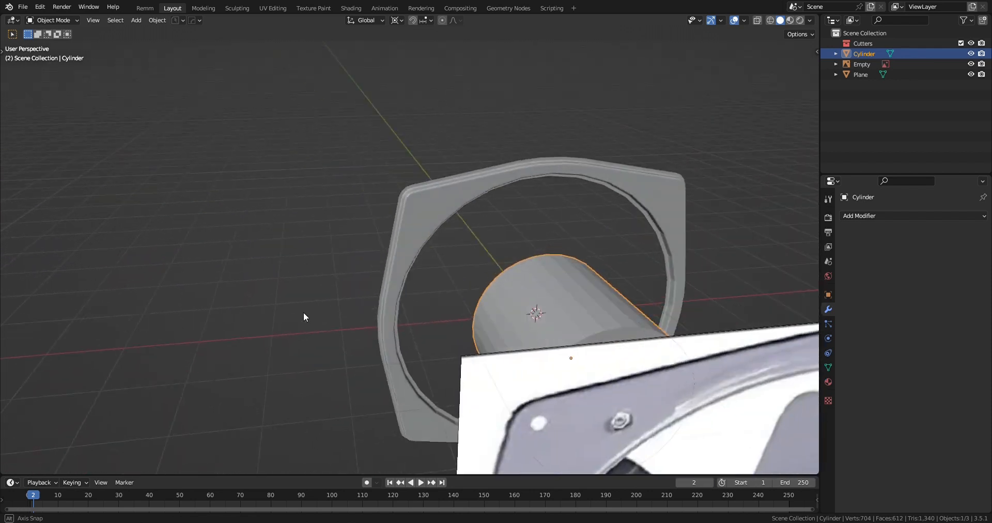
In front view, scale the cylinder to the motor, move it behind the frame, and bevel its rear edge.
key(KP_1)
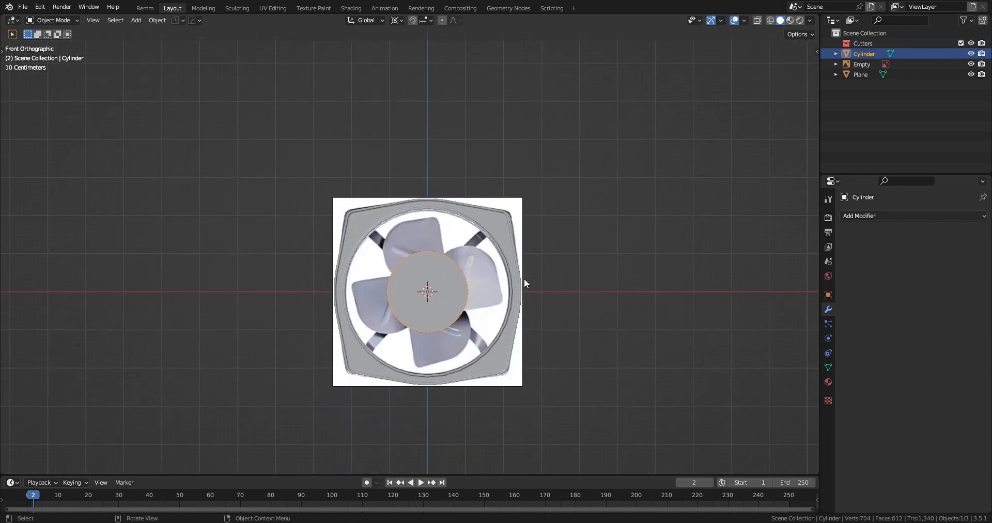
key(s)
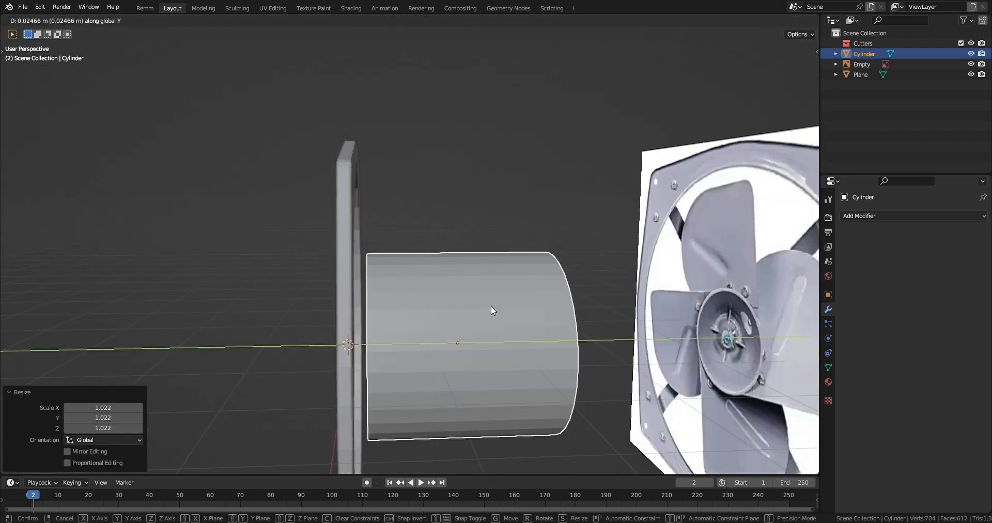
key(Tab)
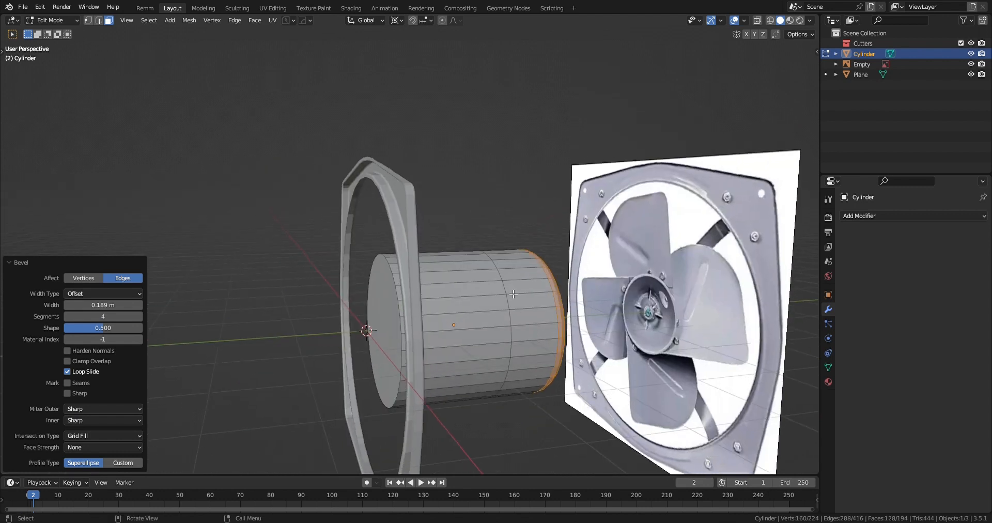
key(g)
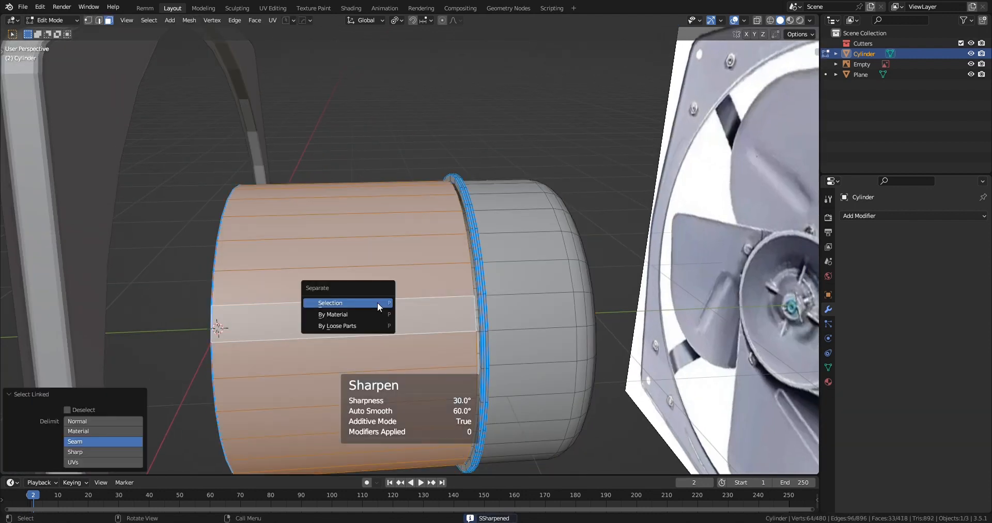
Separate the motor's middle band and extrude alternating faces into cooling fins.
click(330, 303)
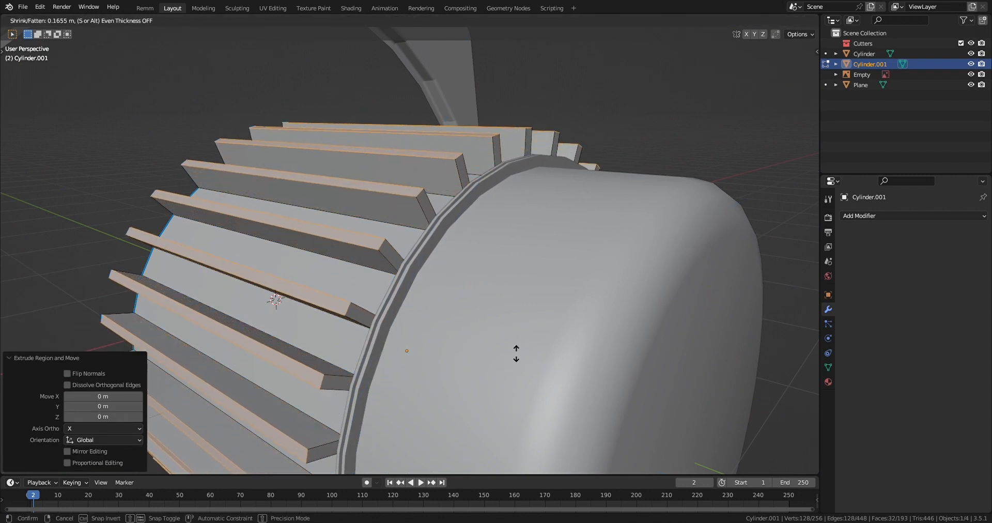
click(395, 20)
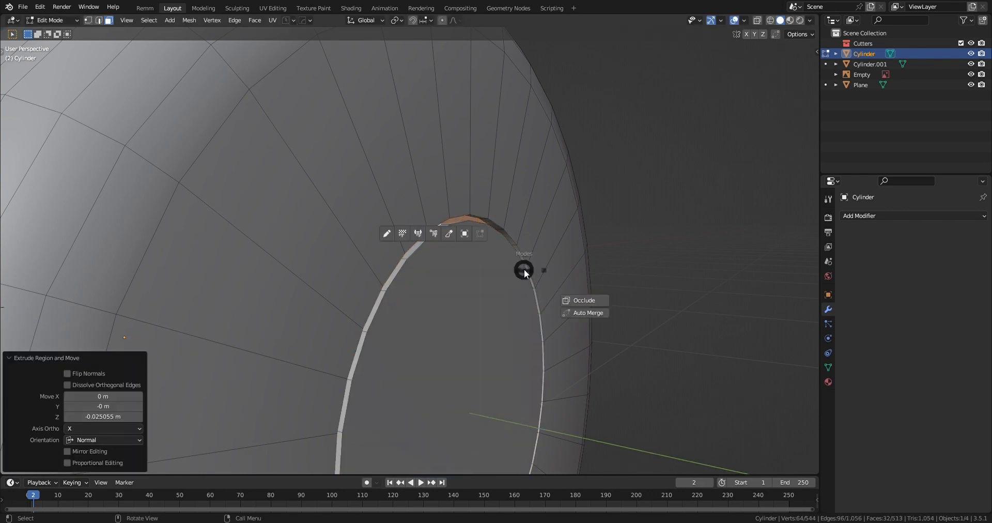
click(861, 84)
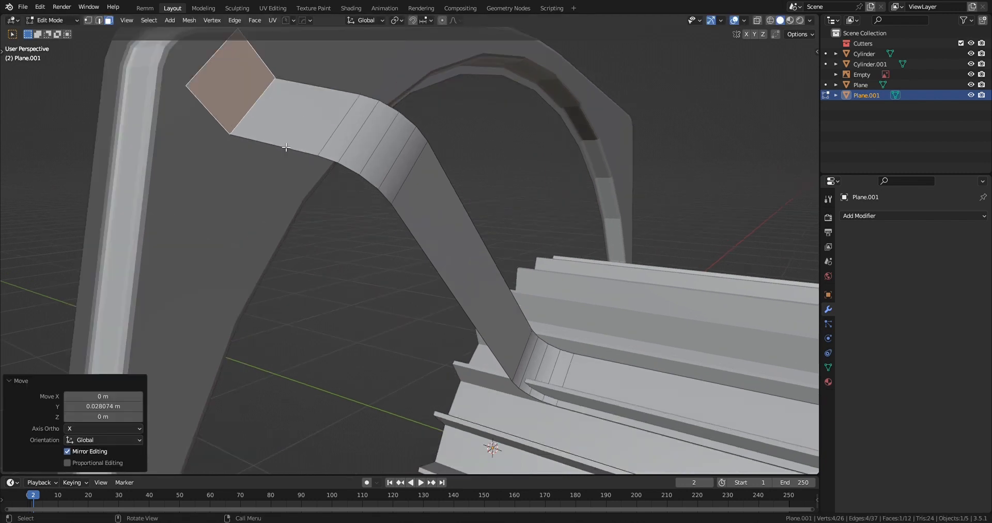
Move the strut's end vertices so the bent arm reaches the motor housing.
key(Tab)
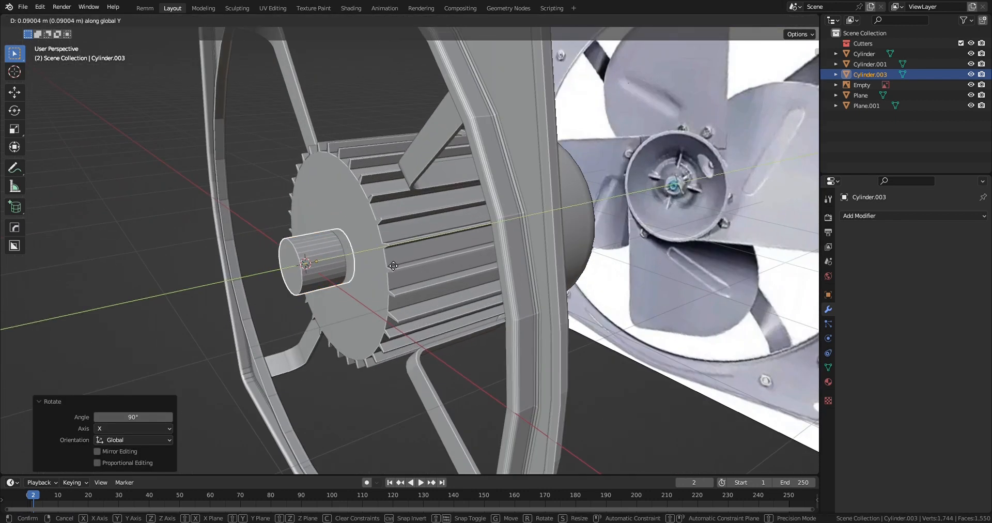
Place a small cylinder on the motor front, inset and extrude its funnel mouth, and sharpen edges.
key(Tab)
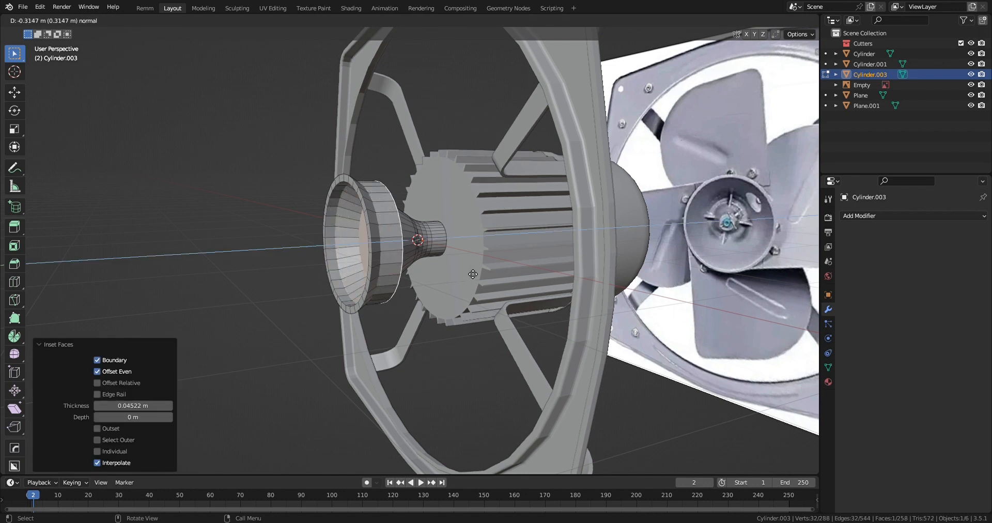
key(Tab)
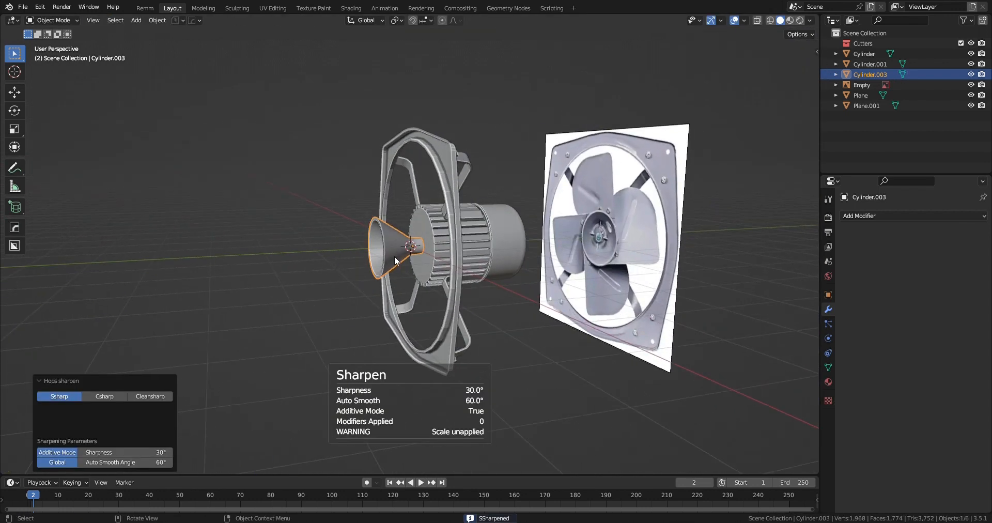
key(KP_1)
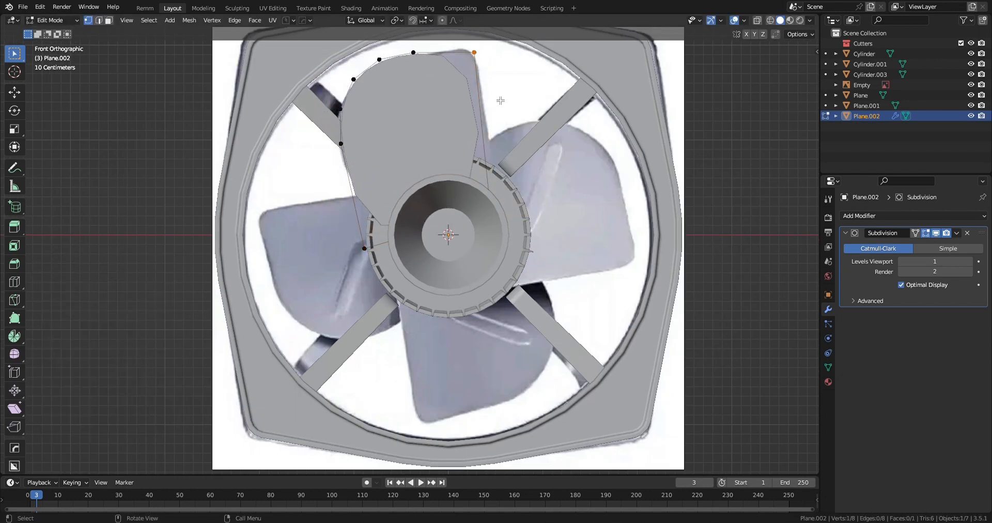
Extrude the subdivided plane's vertices along the blade outline from the photo.
key(b)
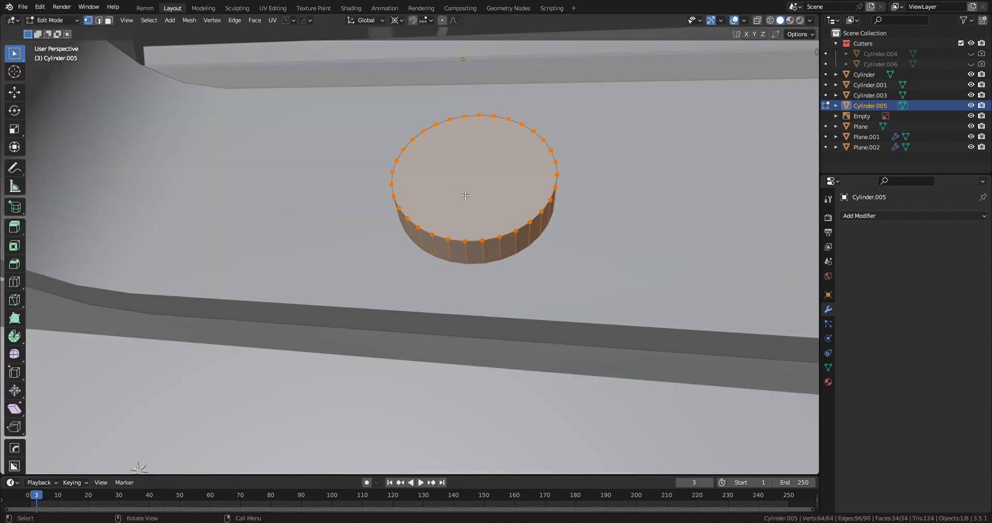
Raise a bolt head from the housing and orbit to inspect the cut bolt holes.
key(X)
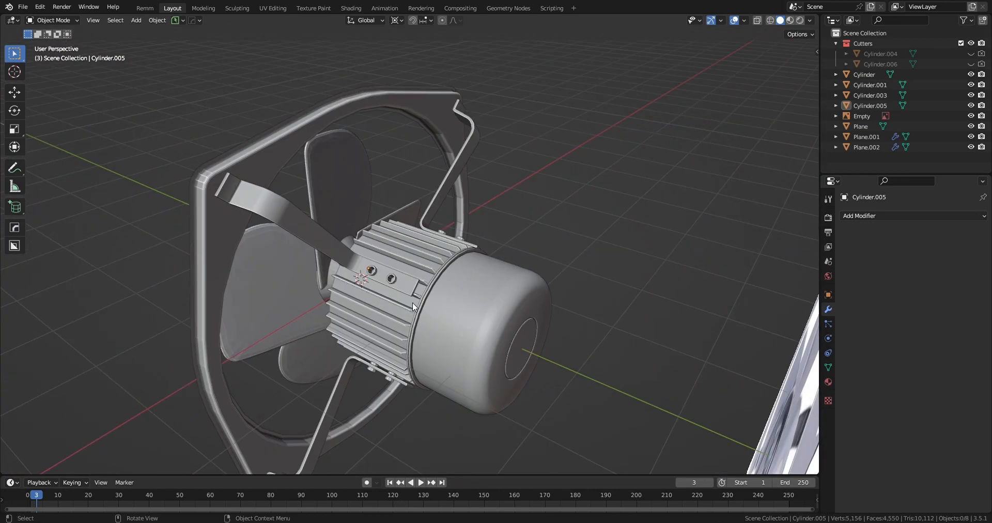
drag(412, 307, 386, 304)
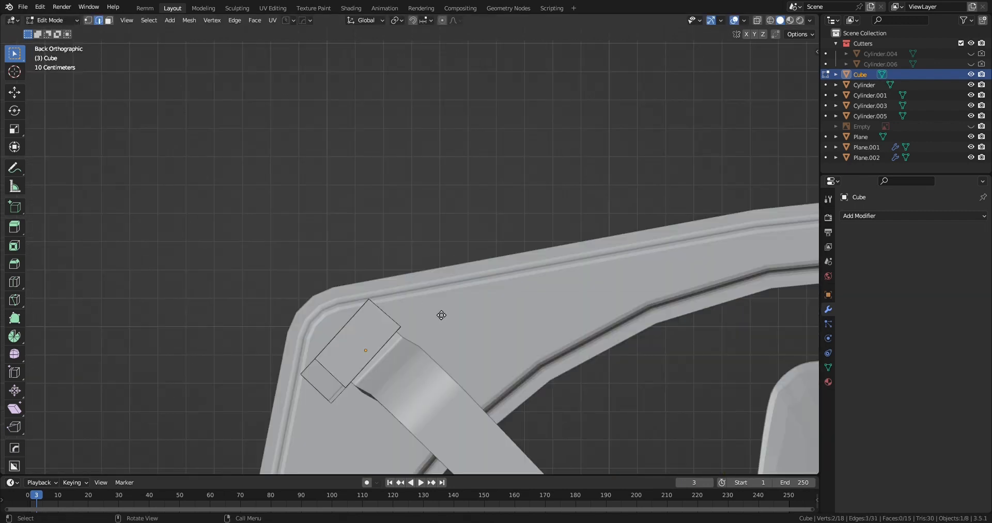
Scale the cube into a mounting block over the strut end at the frame corner.
key(s)
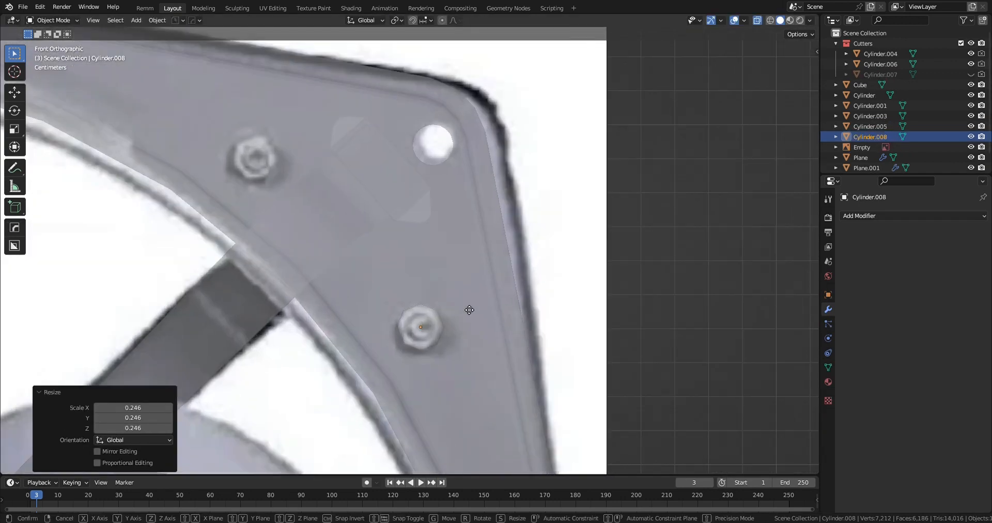
Shrink the corner bolt cylinders to match the photo's hex bolts.
key(Tab)
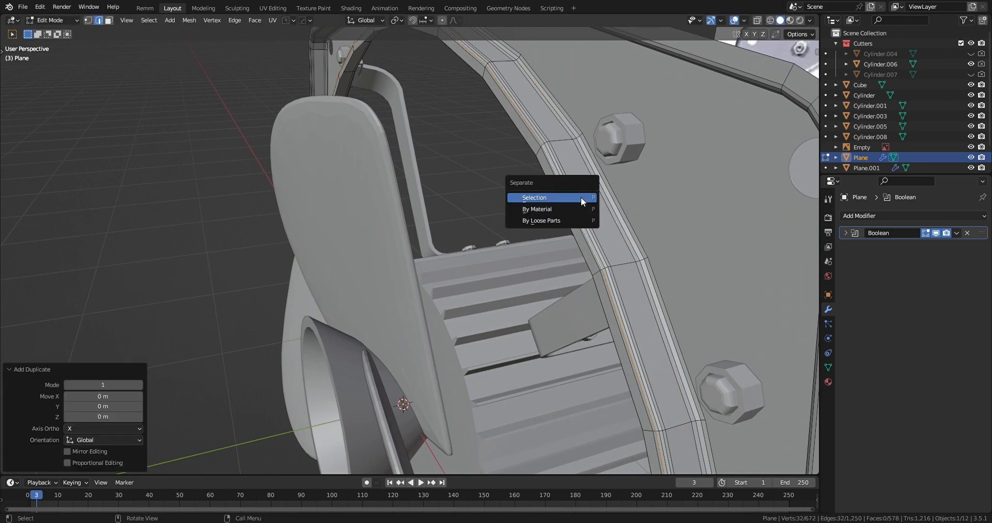
Duplicate a strip of frame faces and separate it into its own object.
click(535, 197)
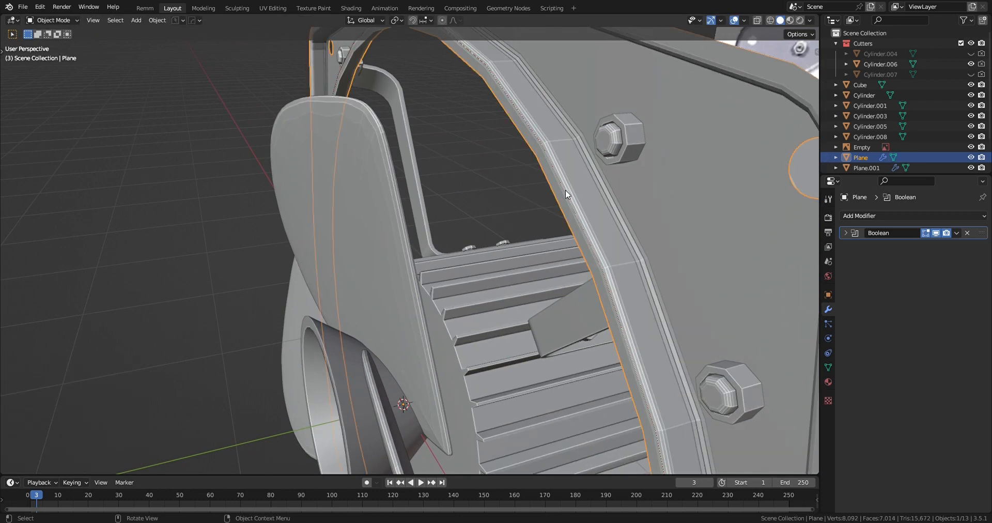